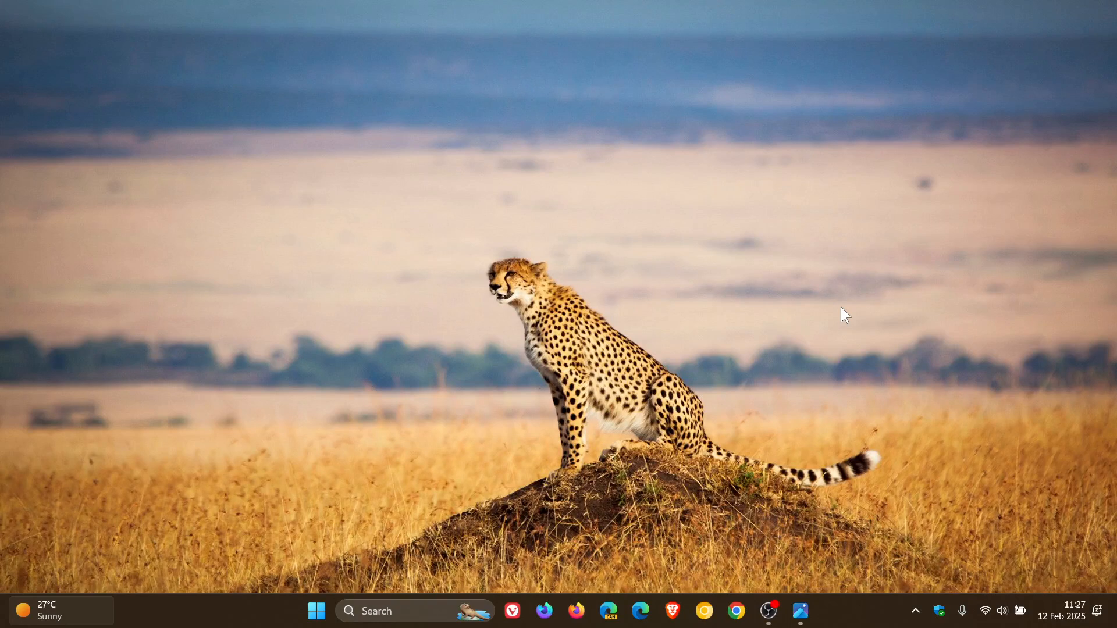
# Step: Reach the Windows Update page from Start via Settings
pyautogui.click(316, 610)
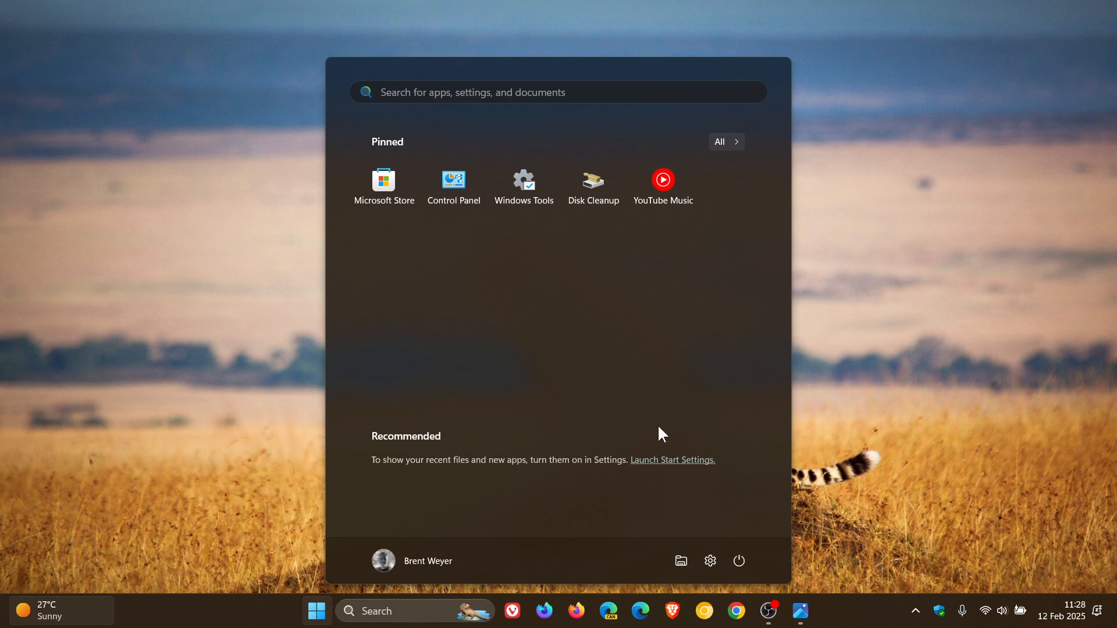
pyautogui.click(709, 561)
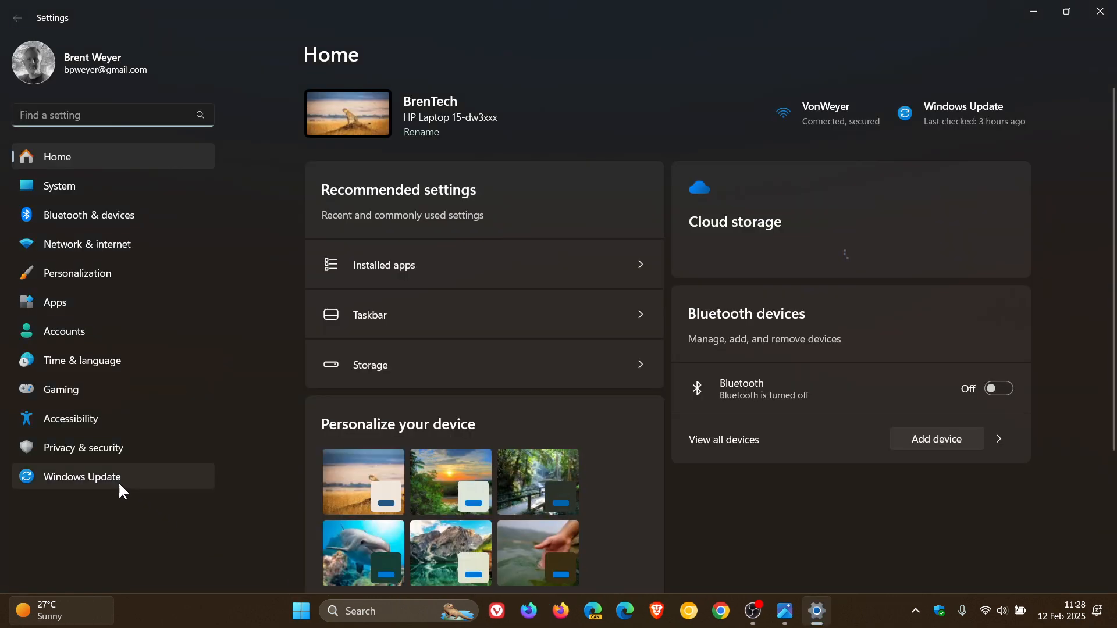
pyautogui.click(82, 476)
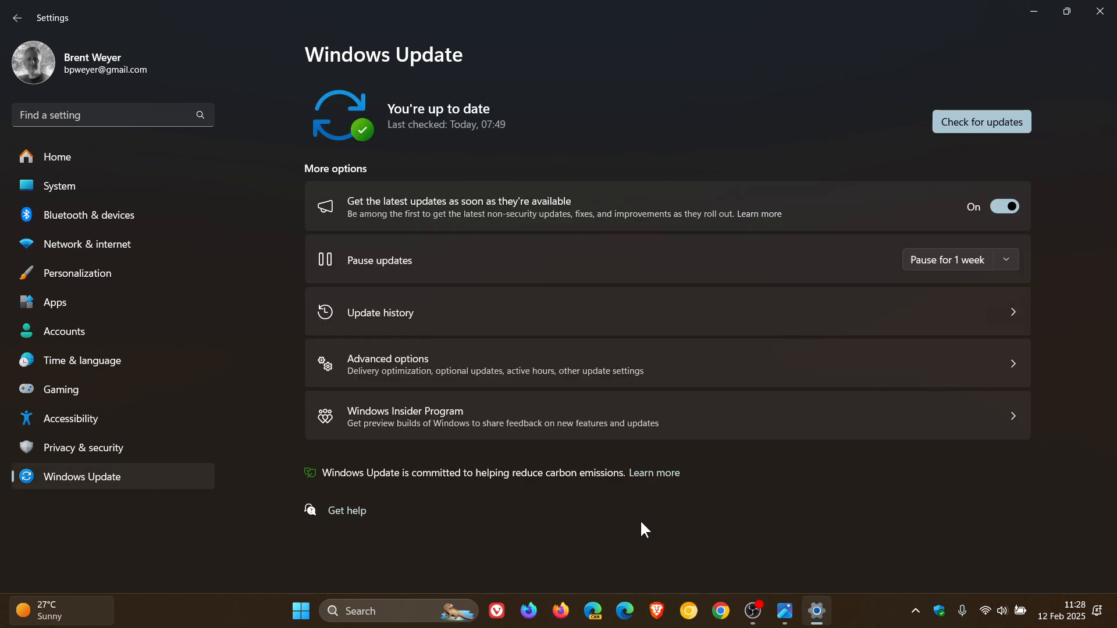
pyautogui.moveTo(658, 326)
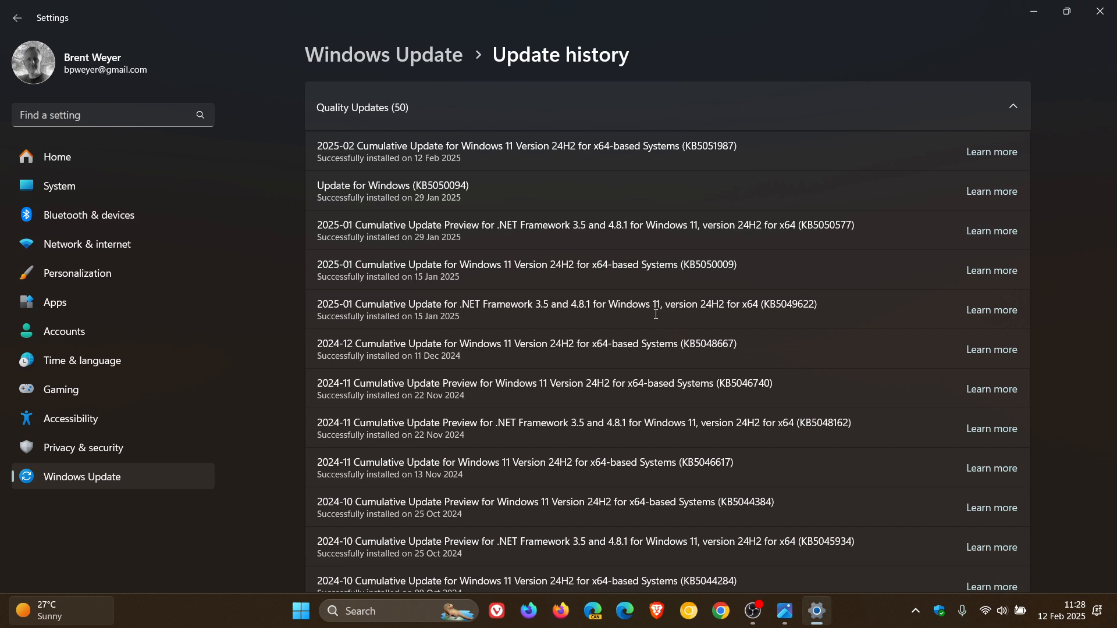
pyautogui.moveTo(755, 120)
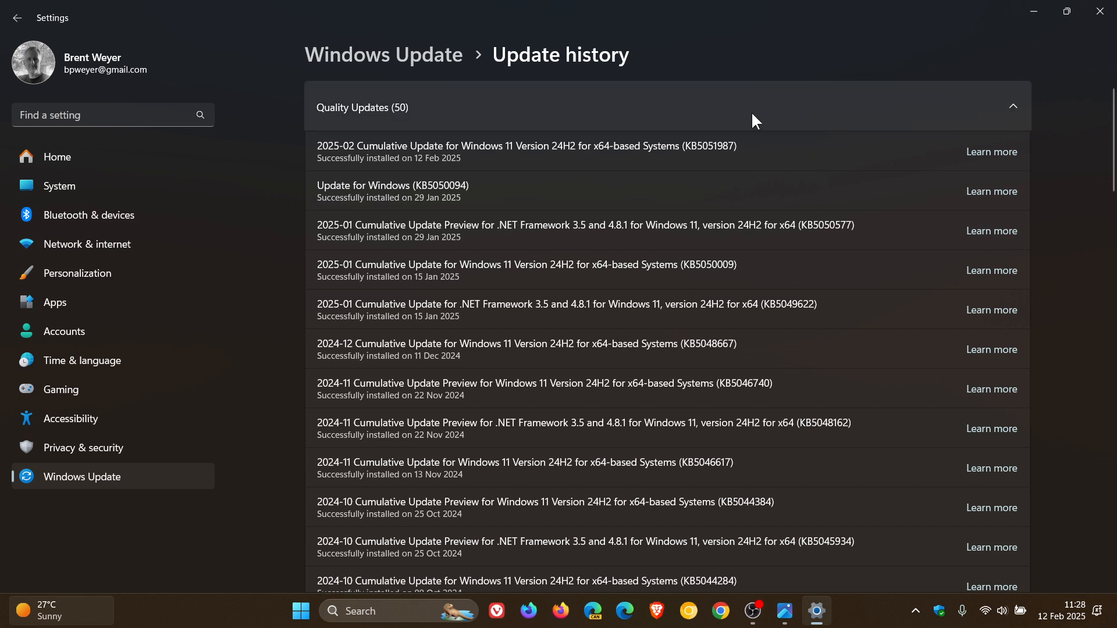
pyautogui.moveTo(688, 173)
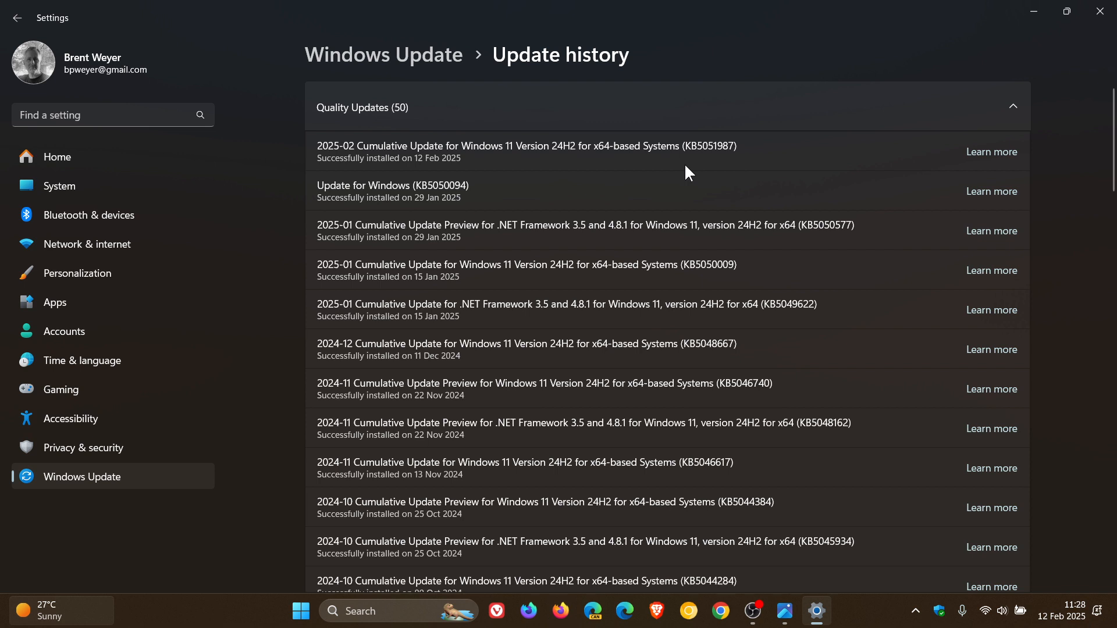
pyautogui.moveTo(700, 181)
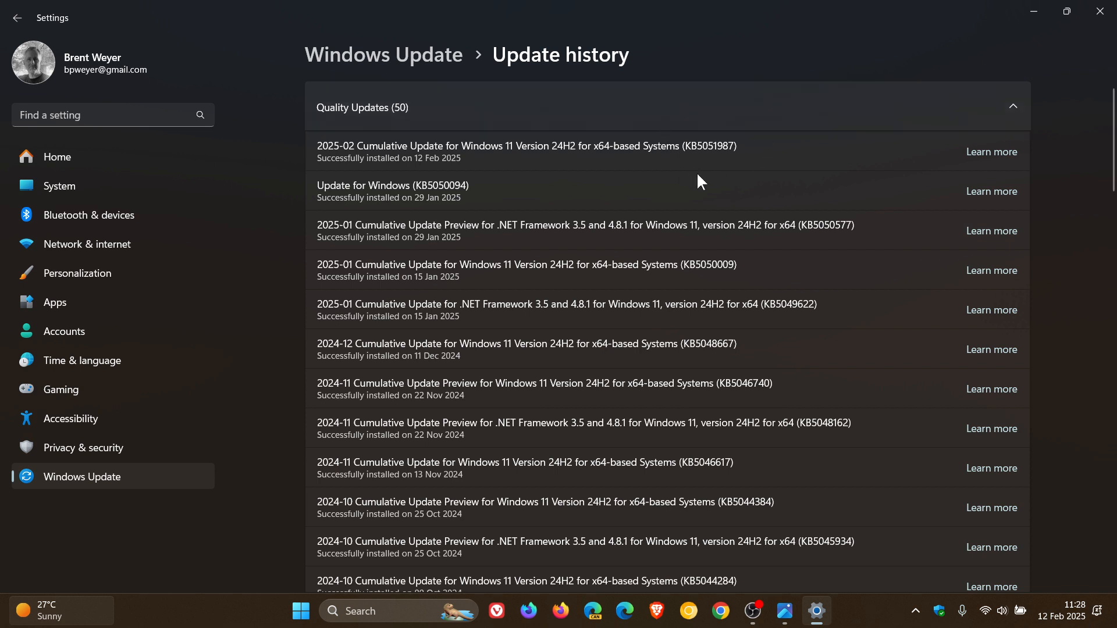
pyautogui.moveTo(769, 157)
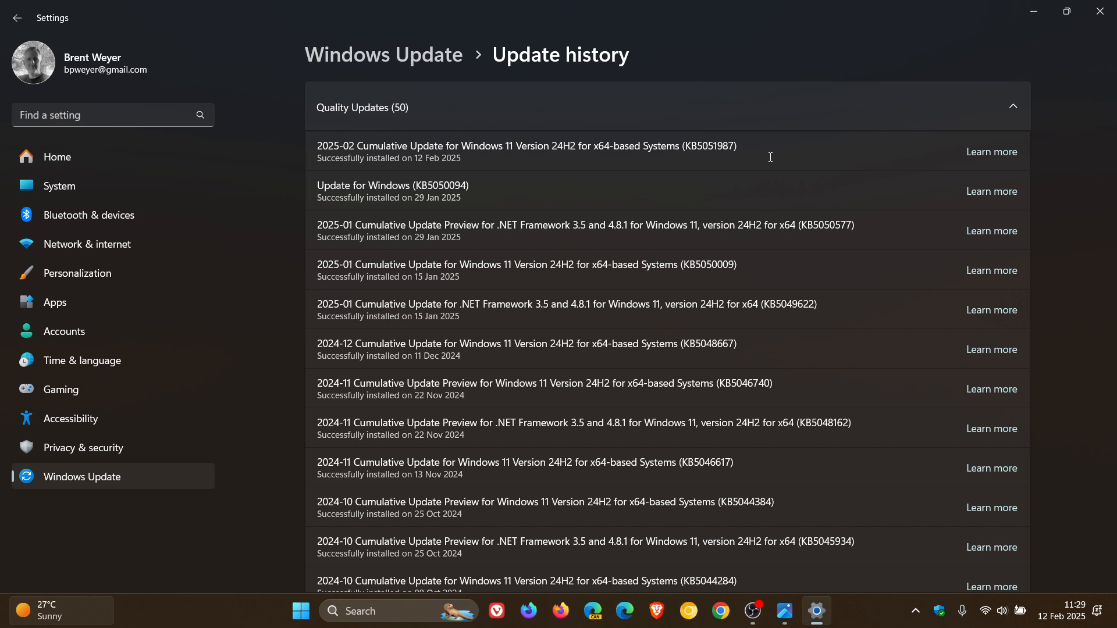
pyautogui.moveTo(784, 144)
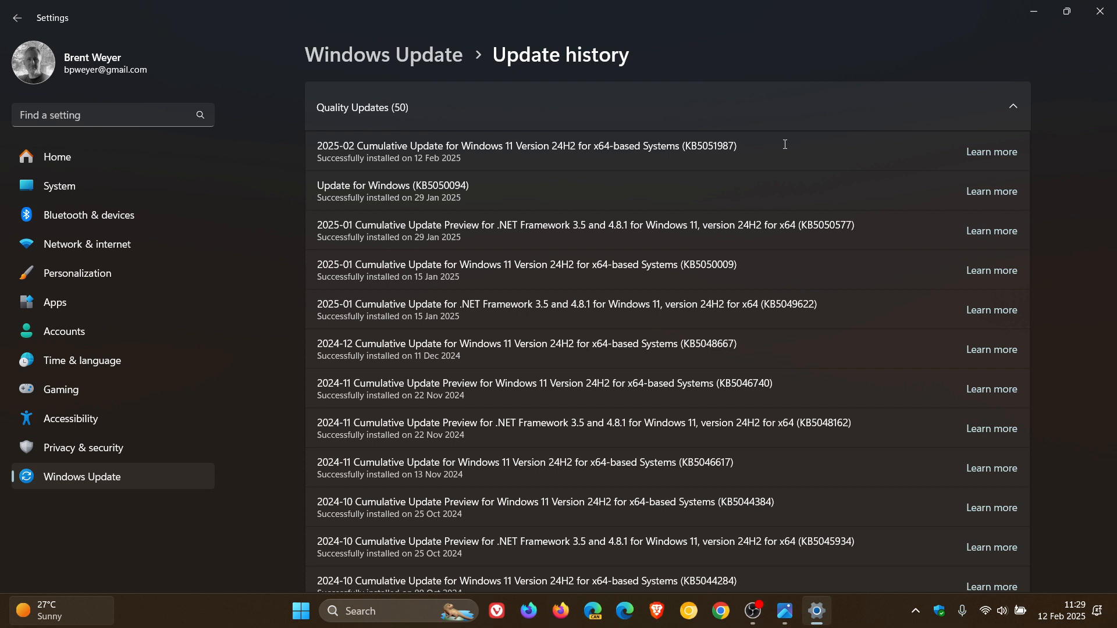
pyautogui.moveTo(369, 186)
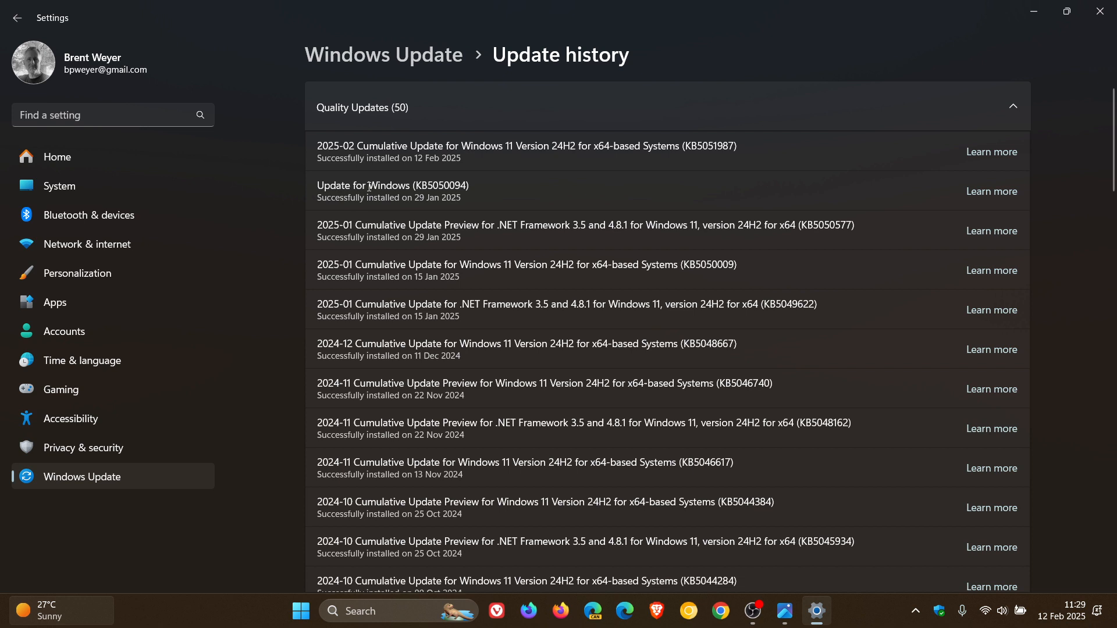
pyautogui.moveTo(508, 198)
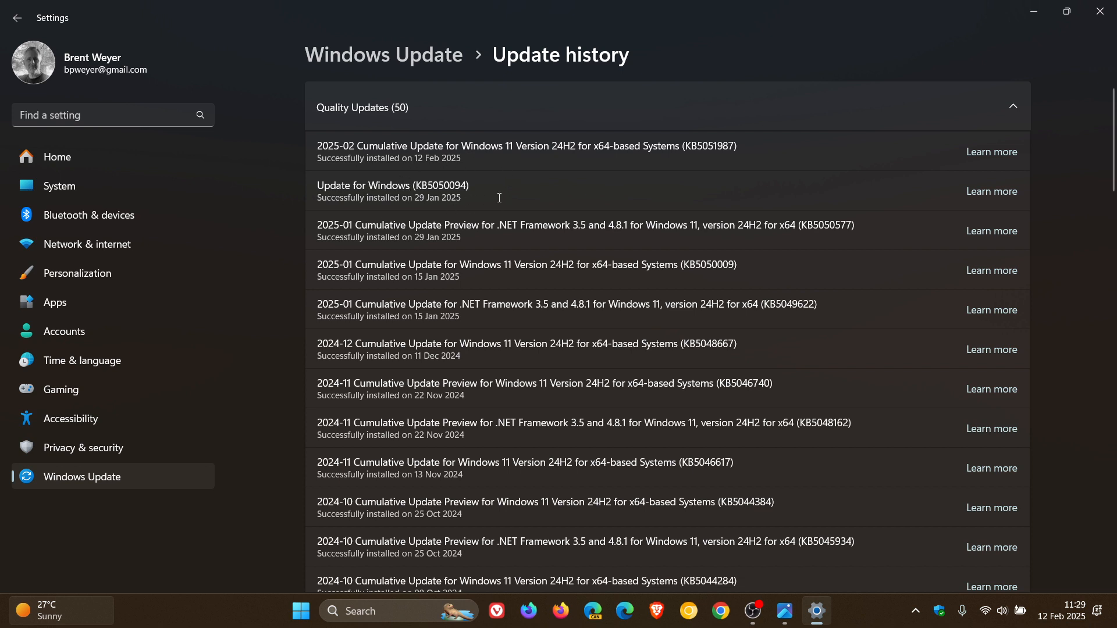
pyautogui.moveTo(509, 184)
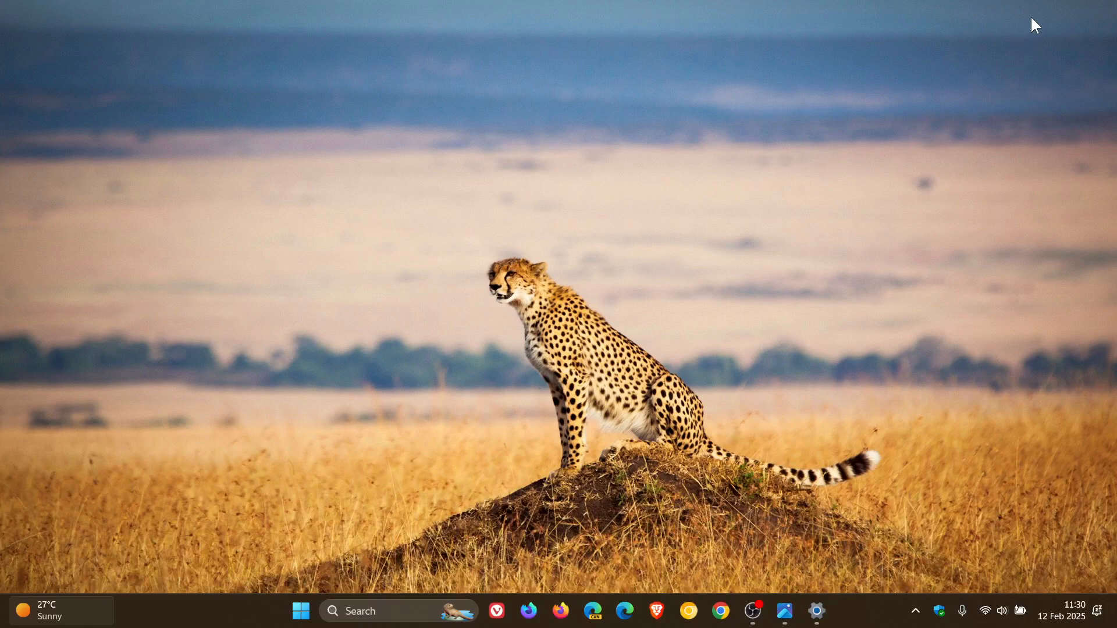
pyautogui.moveTo(783, 579)
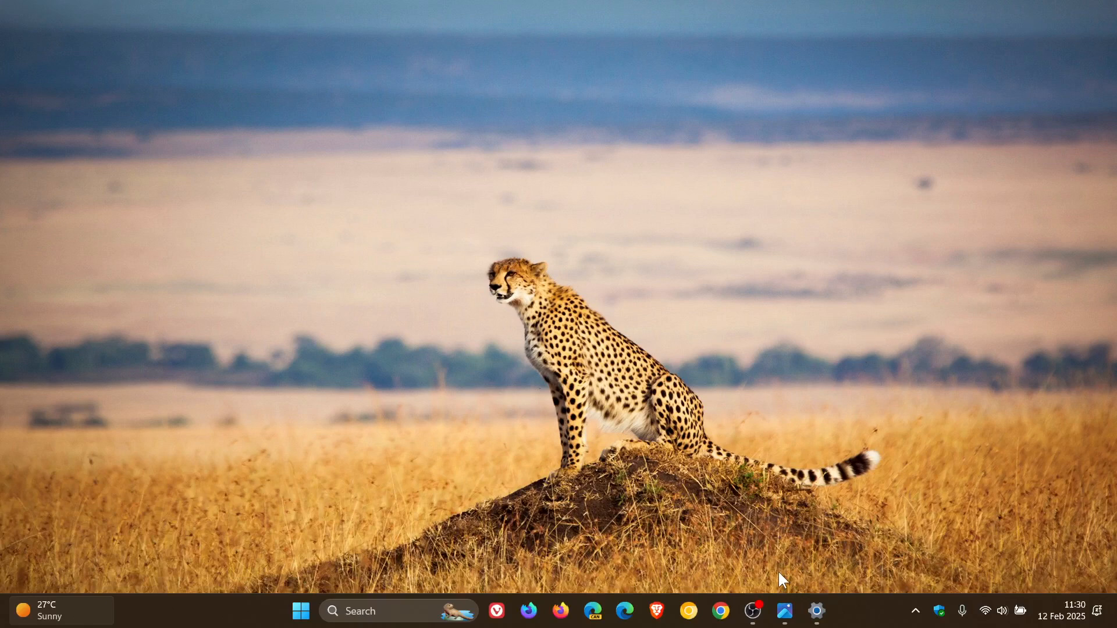
pyautogui.moveTo(751, 610)
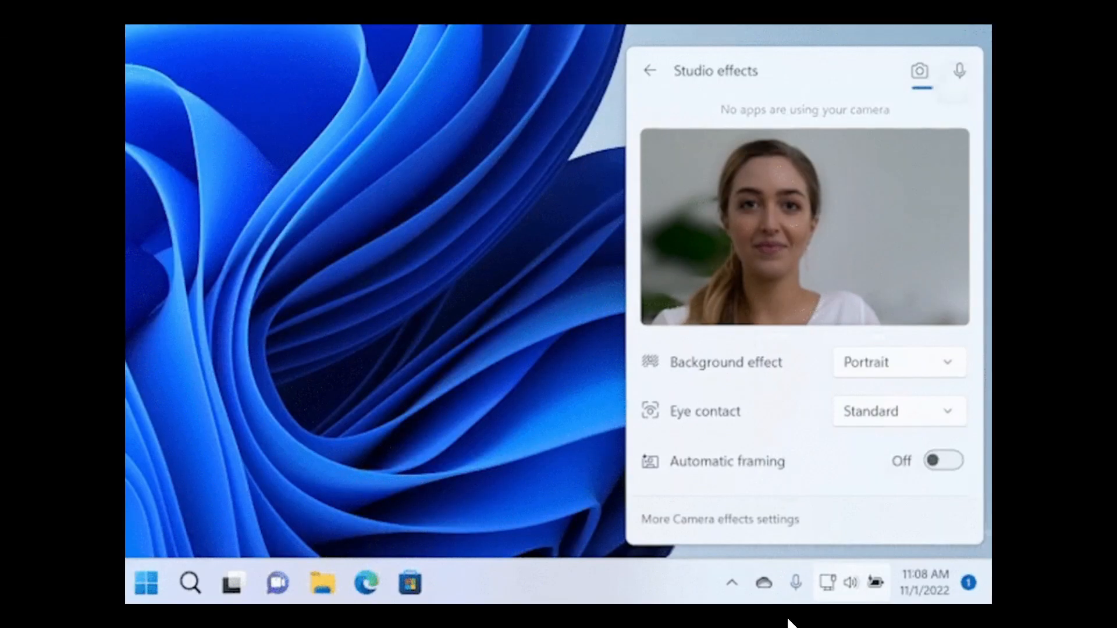
pyautogui.click(958, 70)
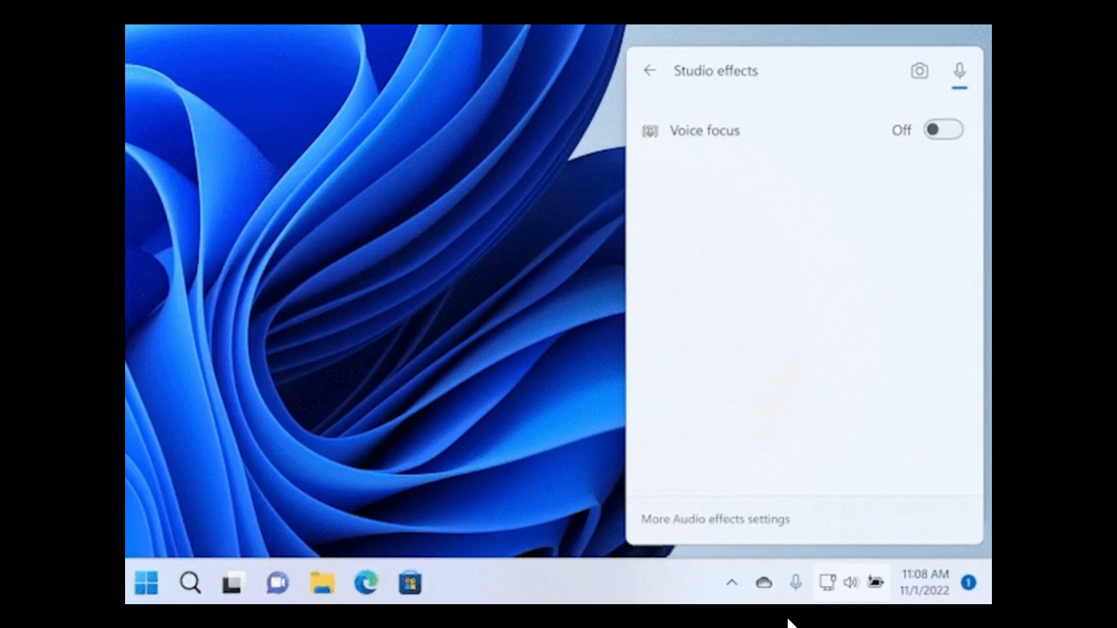
pyautogui.click(649, 71)
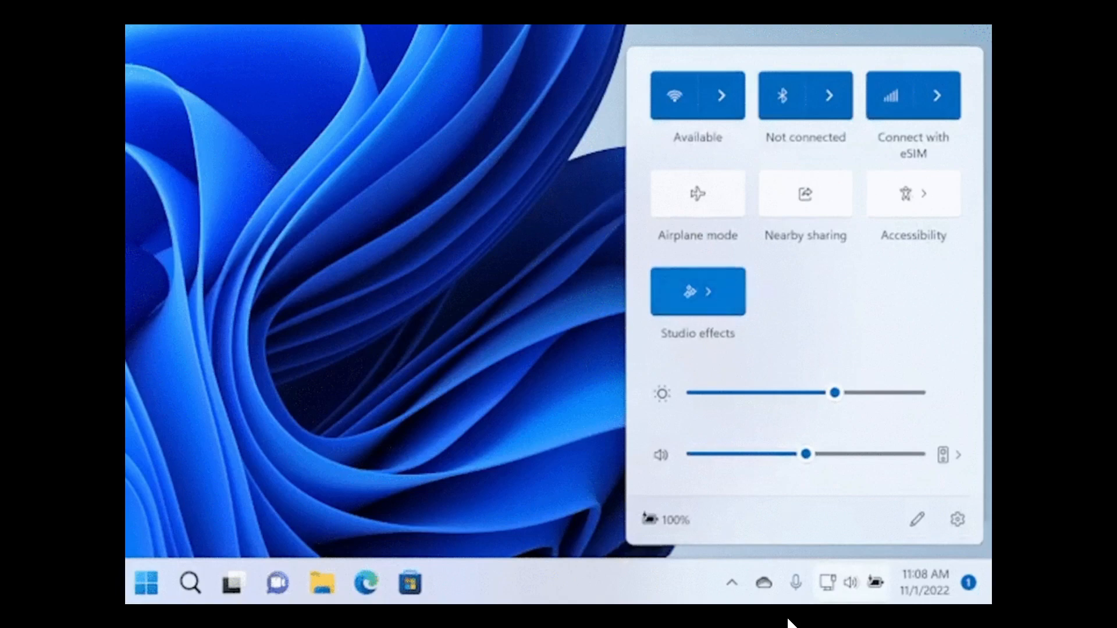
pyautogui.click(697, 291)
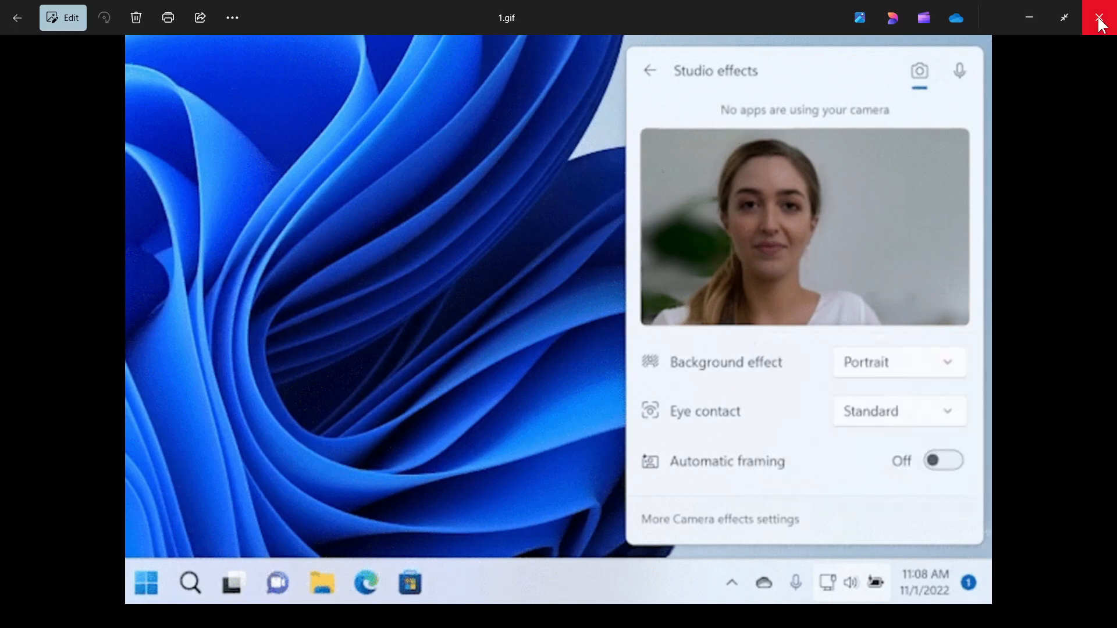
pyautogui.click(1103, 17)
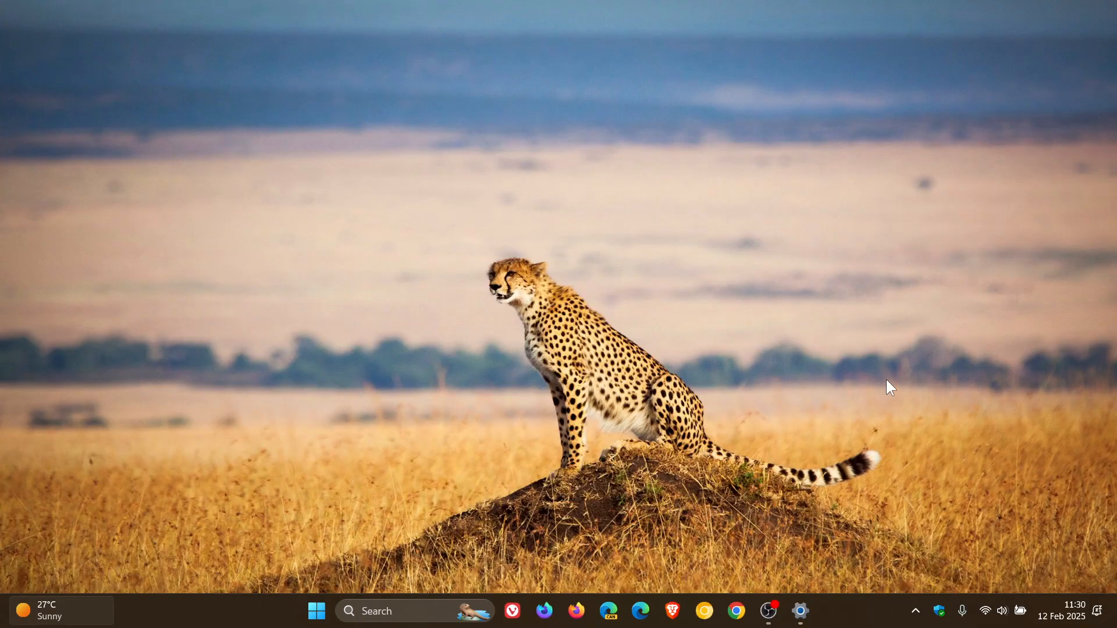
pyautogui.moveTo(287, 515)
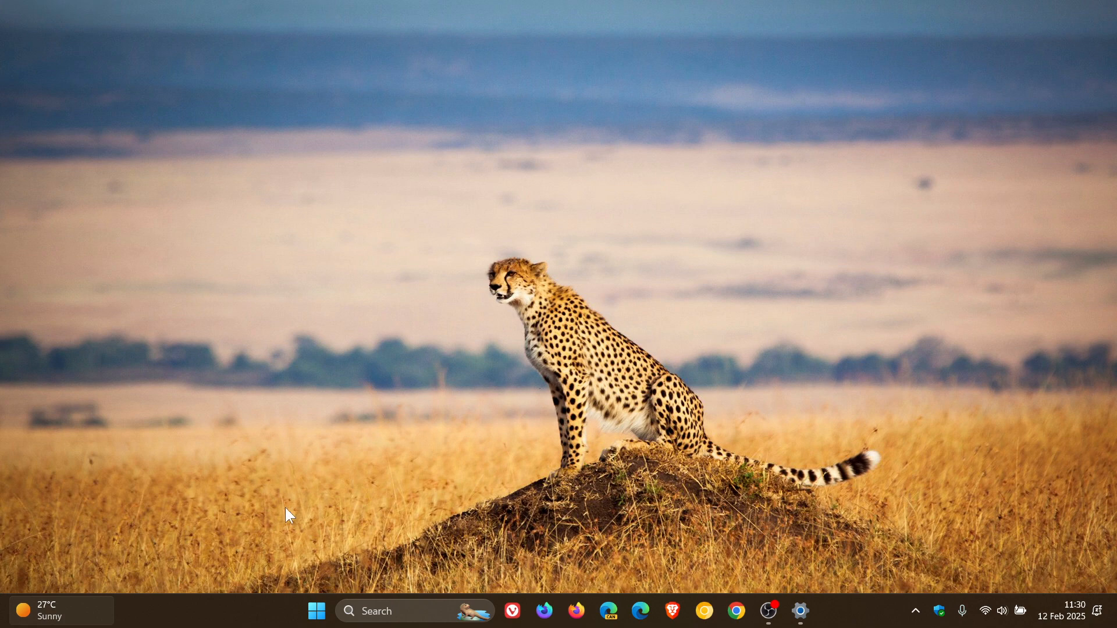
pyautogui.moveTo(686, 567)
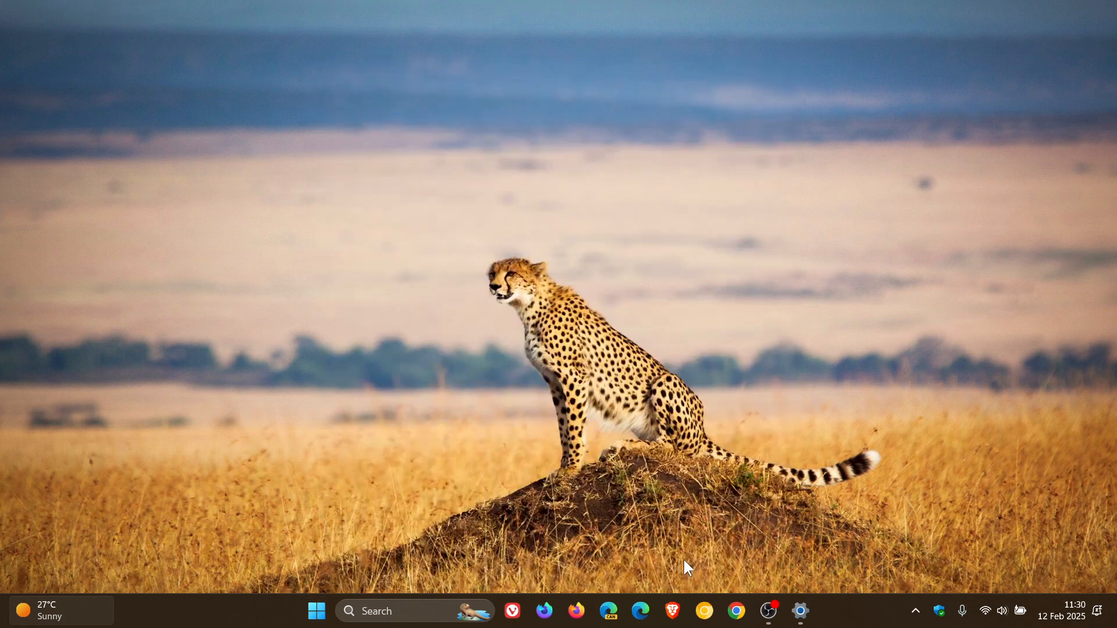
# Step: Browse the Downloads folder in File Explorer, then restore the update history window
pyautogui.click(815, 611)
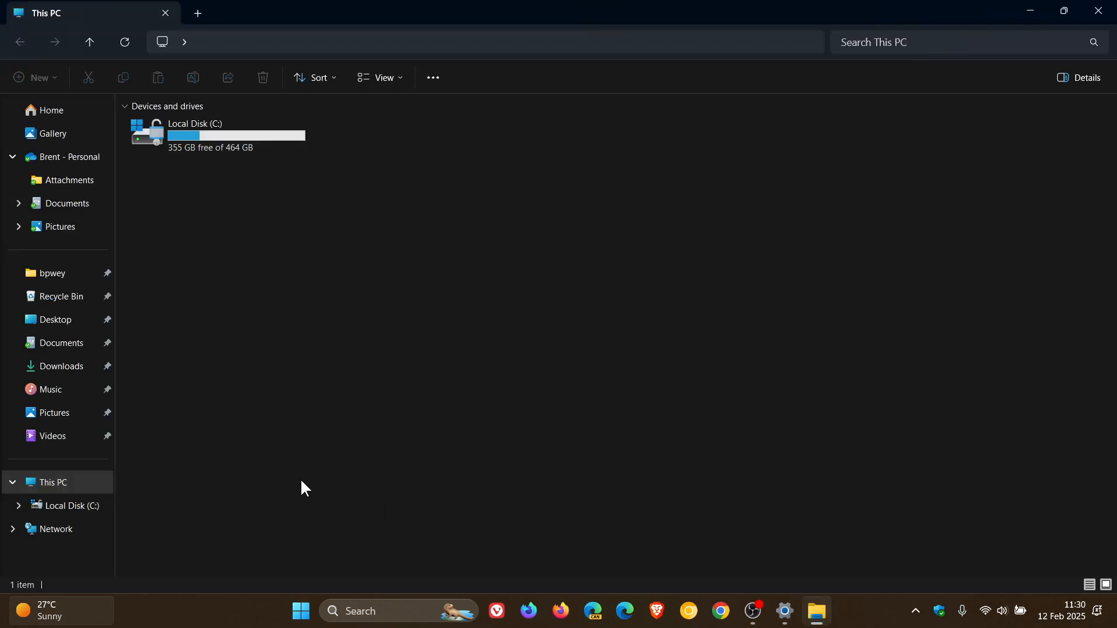
pyautogui.moveTo(171, 464)
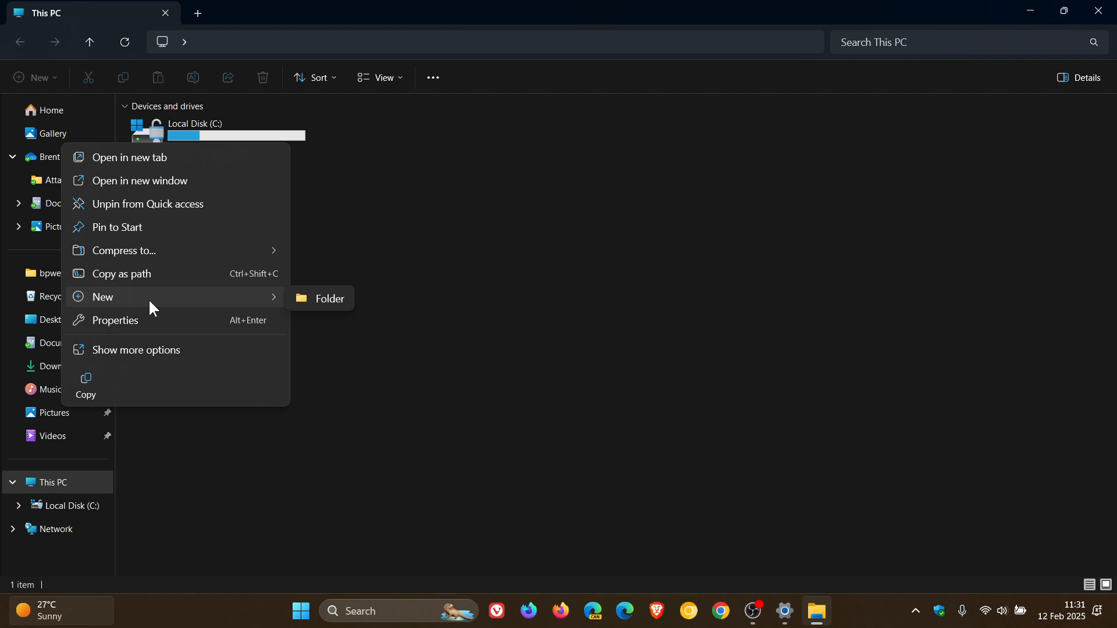
pyautogui.moveTo(330, 298)
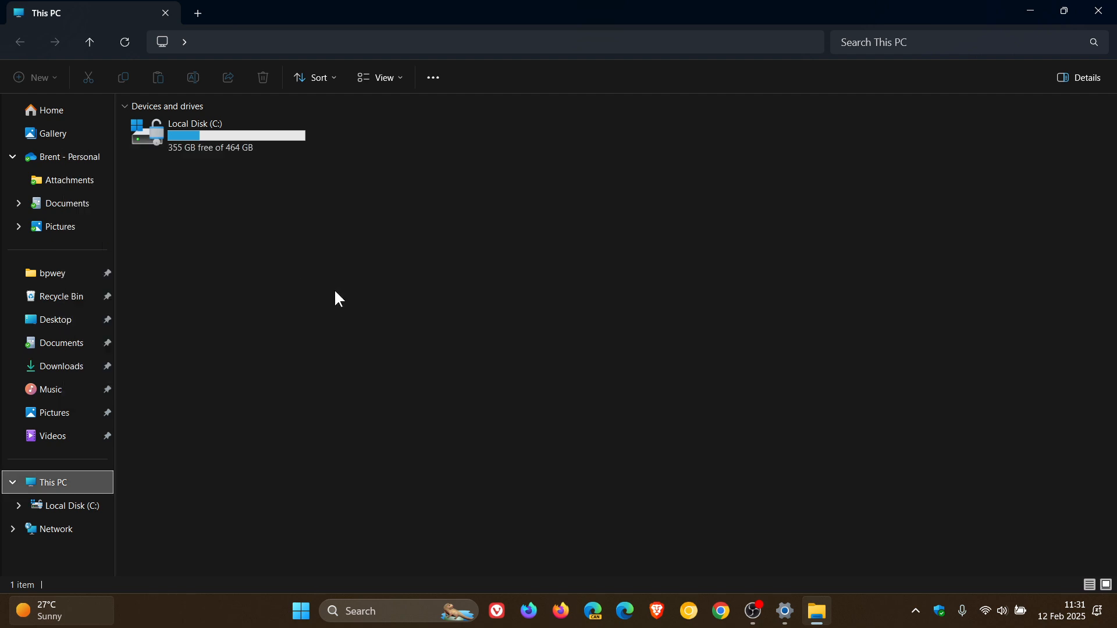
pyautogui.click(61, 365)
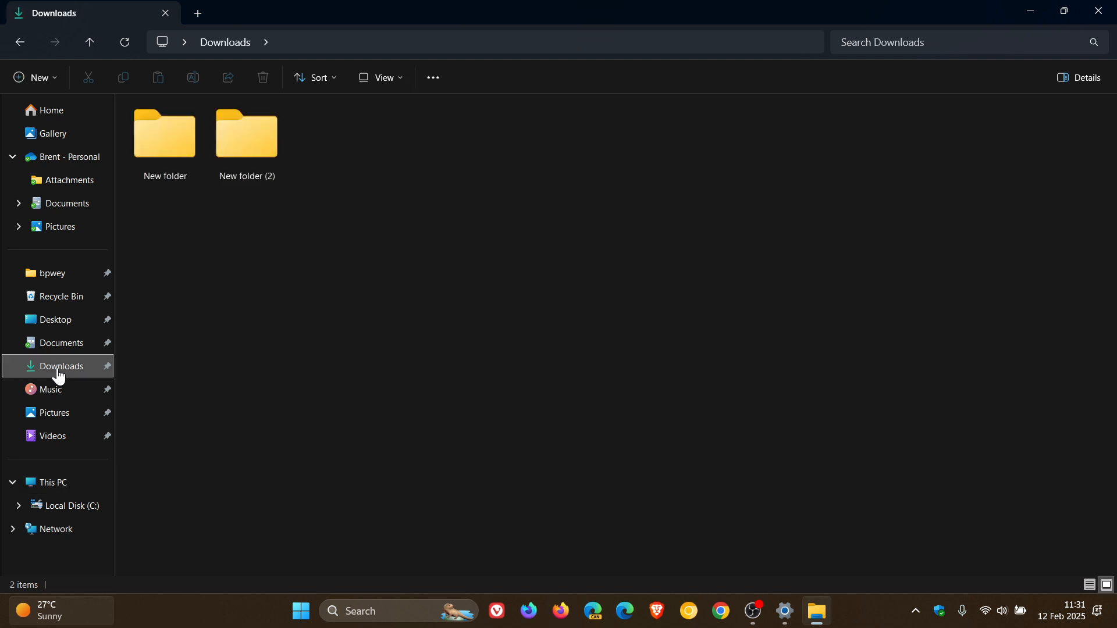
pyautogui.moveTo(696, 321)
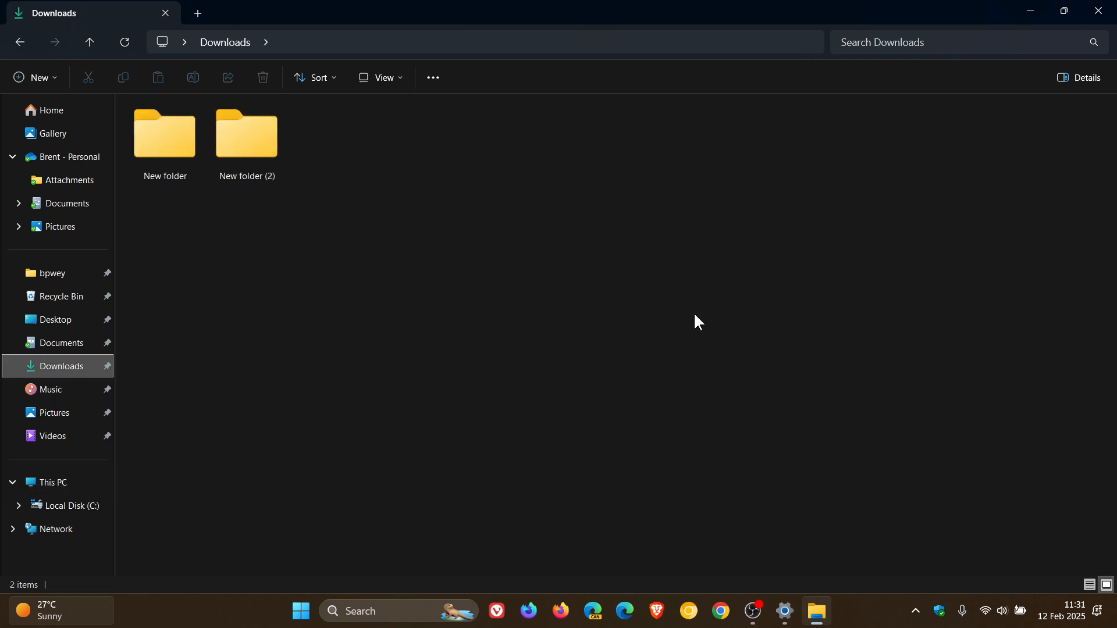
pyautogui.moveTo(691, 325)
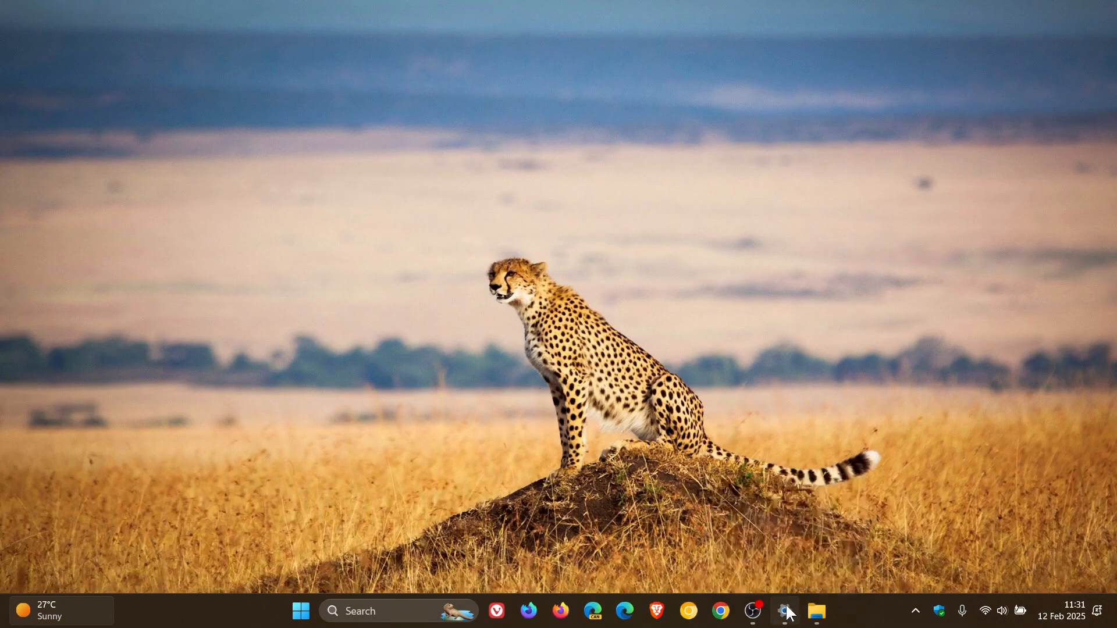
pyautogui.click(783, 611)
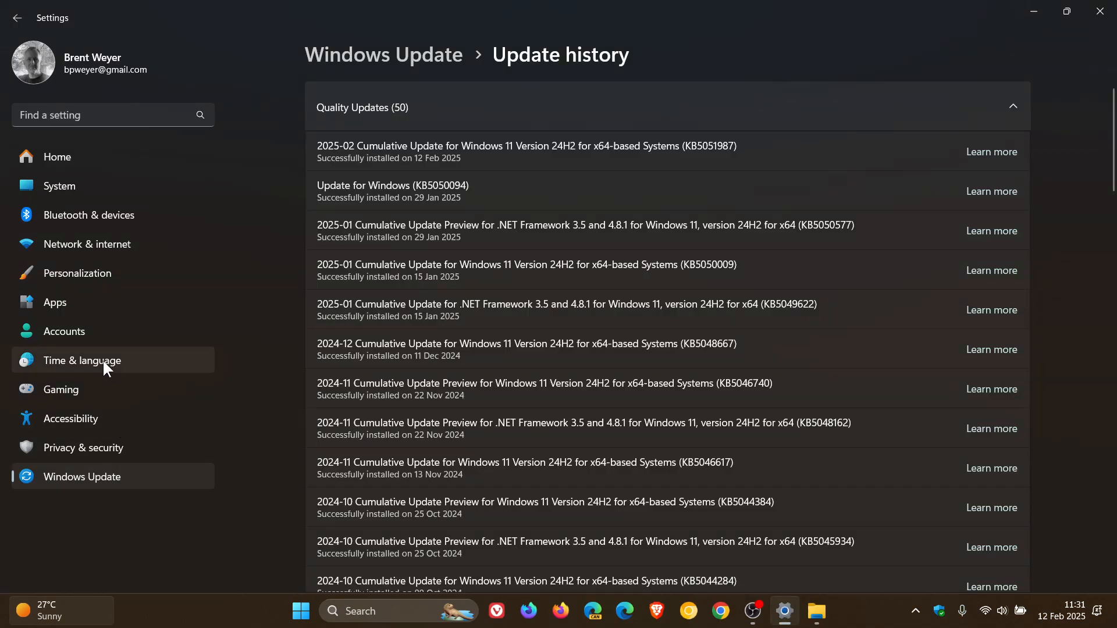
# Step: View Time & language settings, then switch back to the Downloads folder window
pyautogui.click(82, 361)
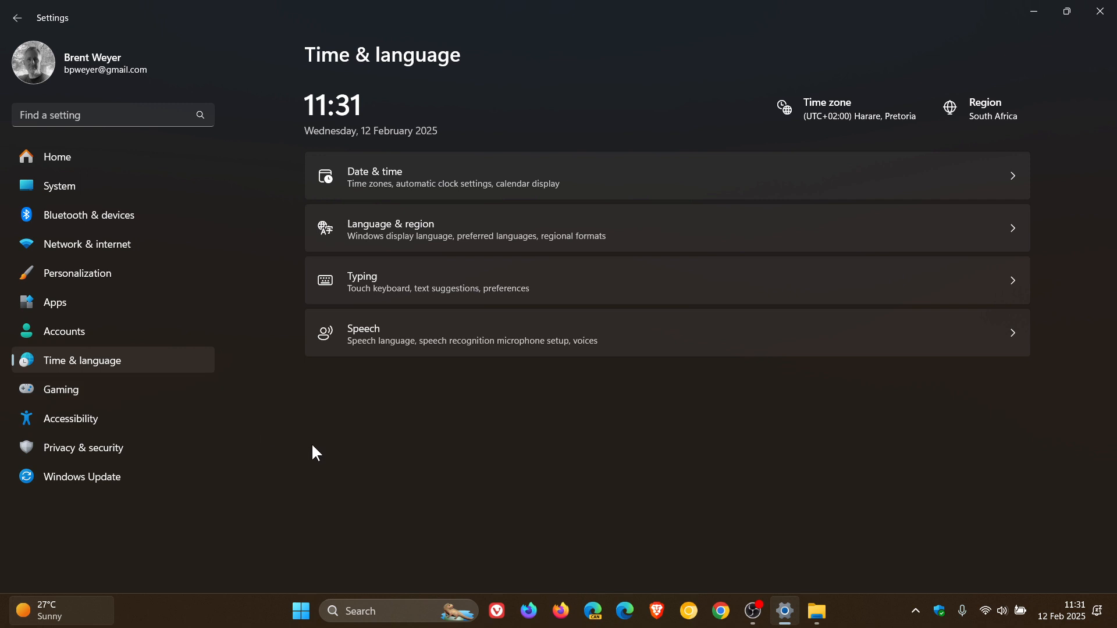
pyautogui.moveTo(691, 186)
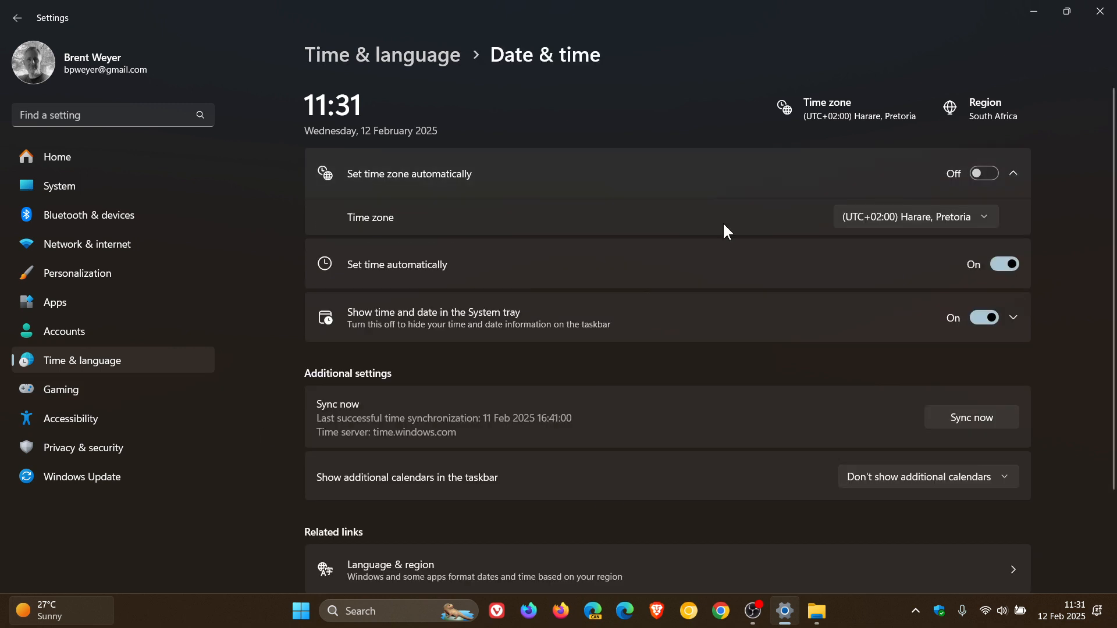
pyautogui.moveTo(833, 212)
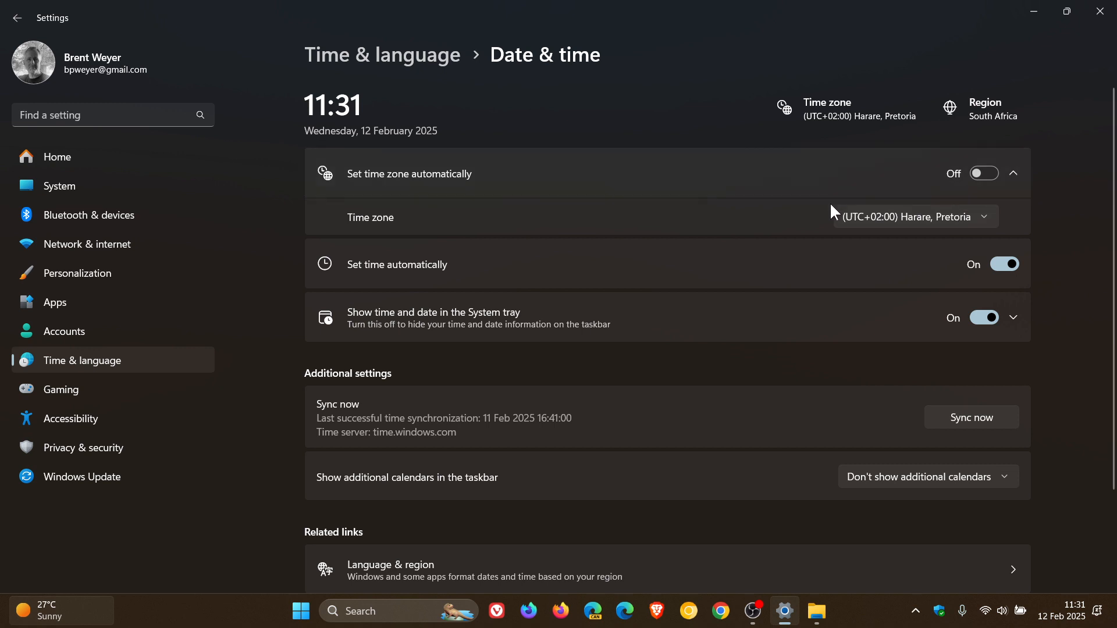
pyautogui.moveTo(865, 196)
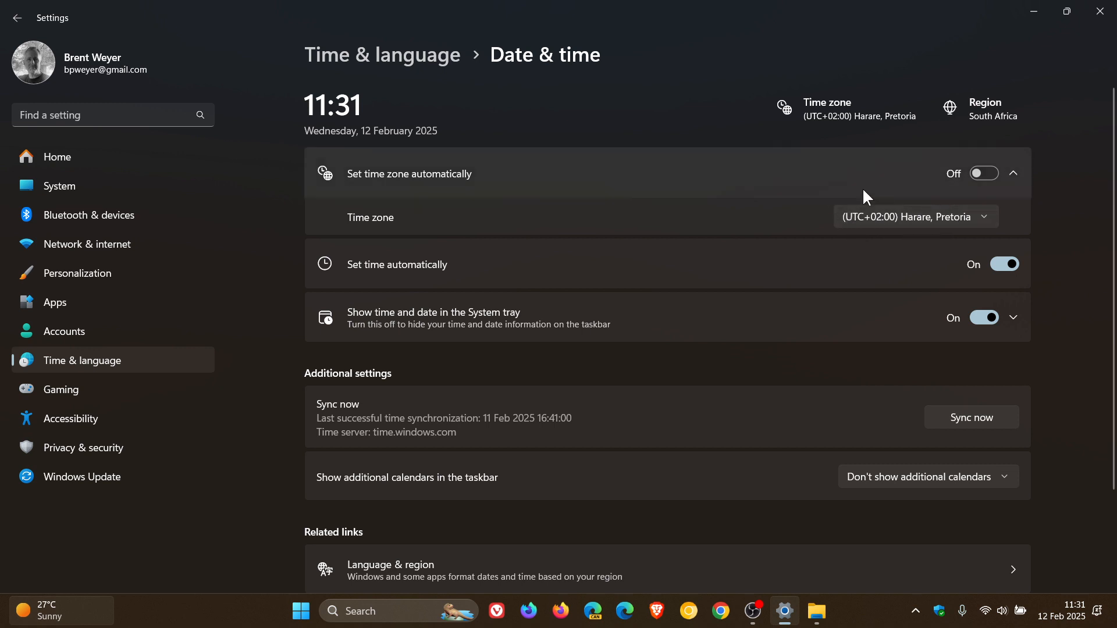
pyautogui.moveTo(744, 207)
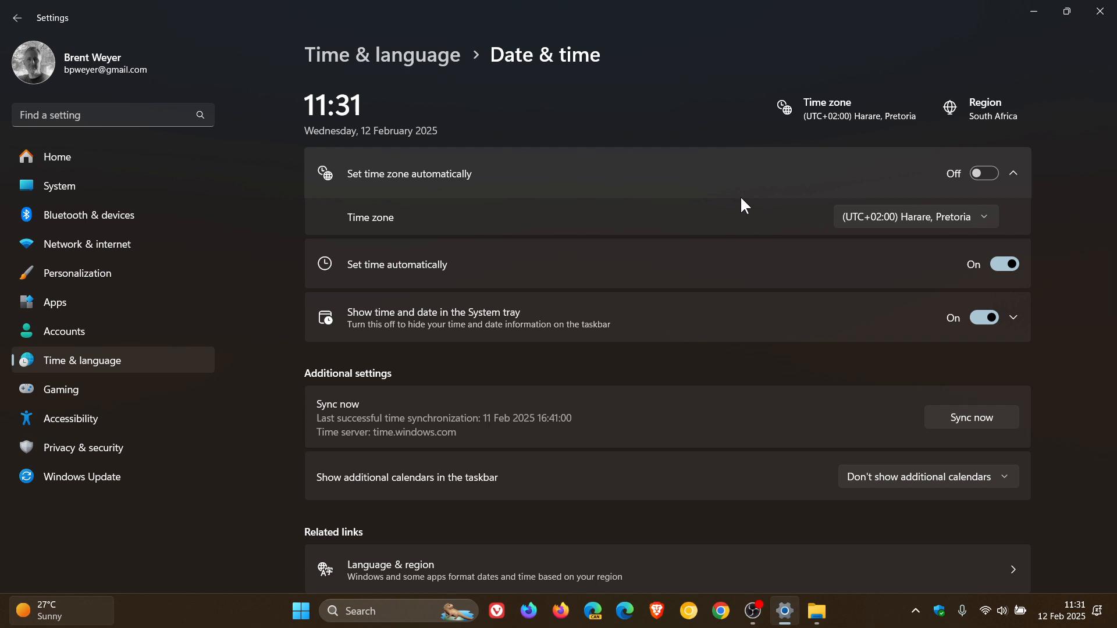
pyautogui.moveTo(1007, 63)
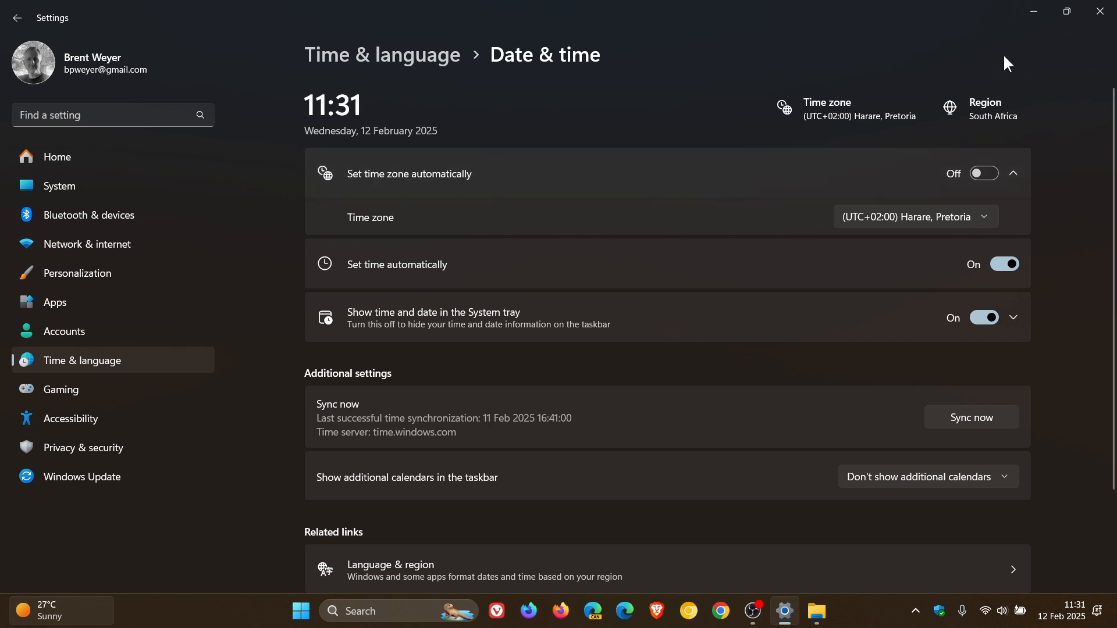
pyautogui.click(816, 610)
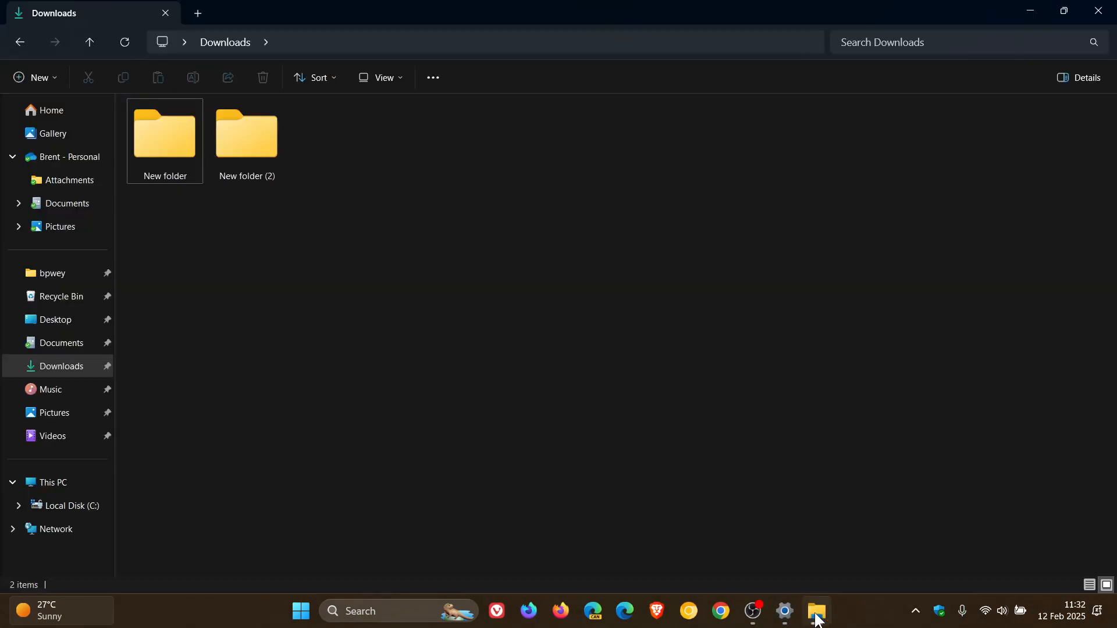
# Step: Show This PC with Local Disk (C:), then restore the Date & time settings window
pyautogui.click(52, 482)
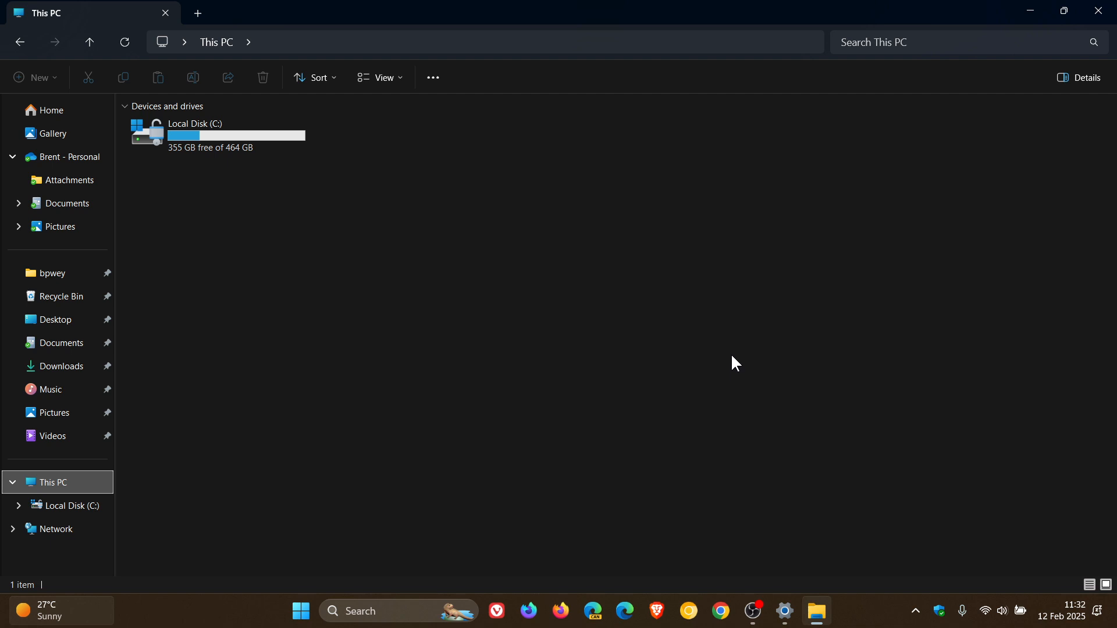
pyautogui.moveTo(1005, 42)
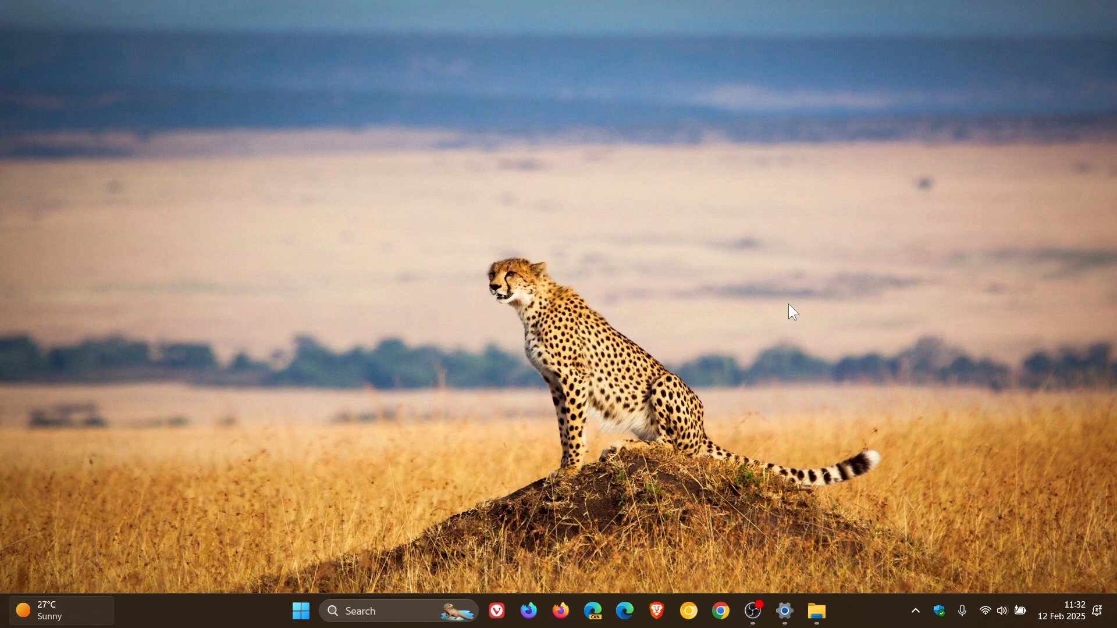
pyautogui.click(783, 610)
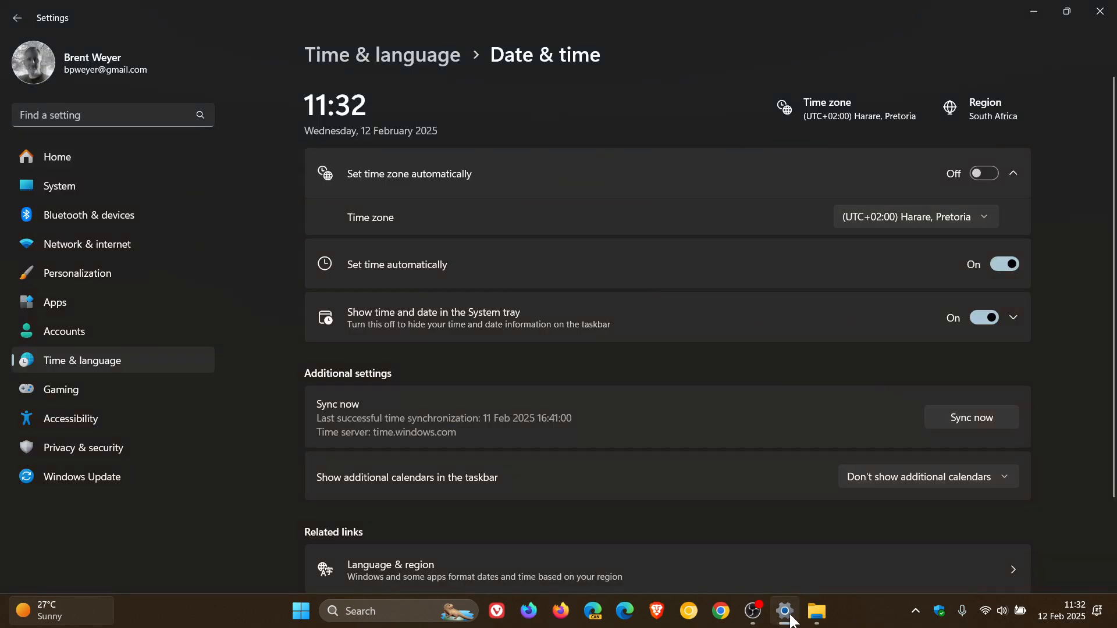
# Step: Return to the Windows Update page reporting the system is up to date
pyautogui.click(81, 477)
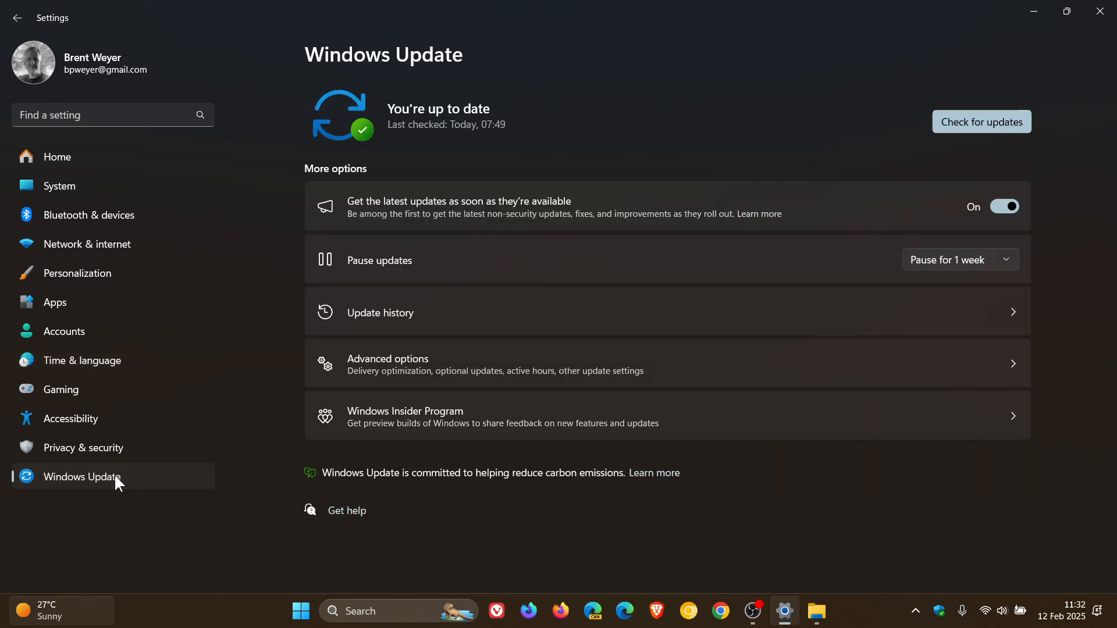
pyautogui.moveTo(778, 438)
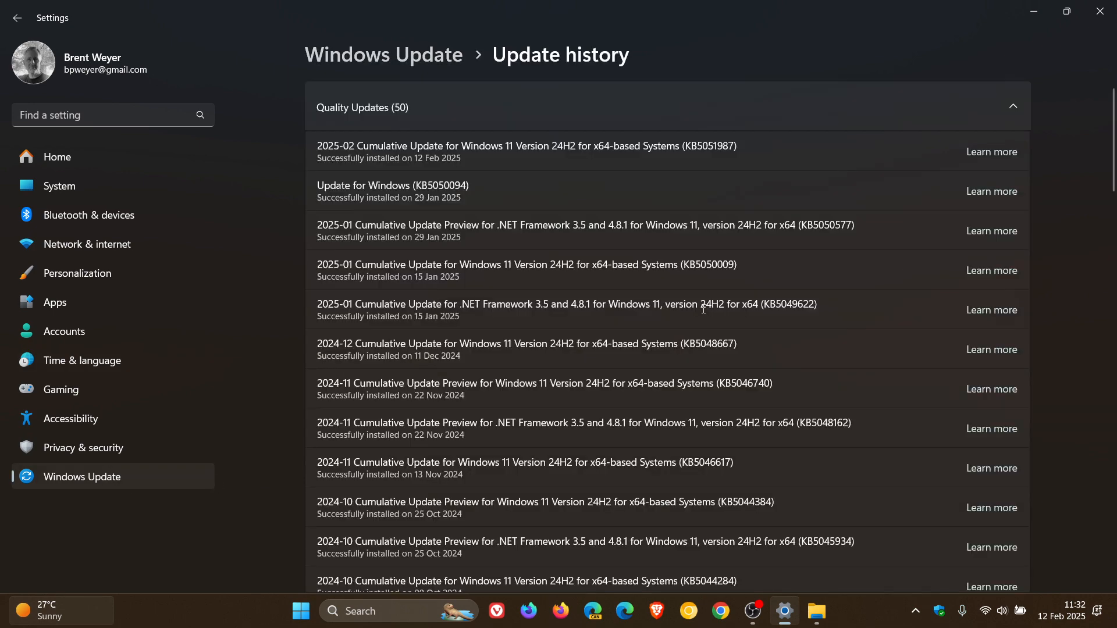
pyautogui.moveTo(712, 184)
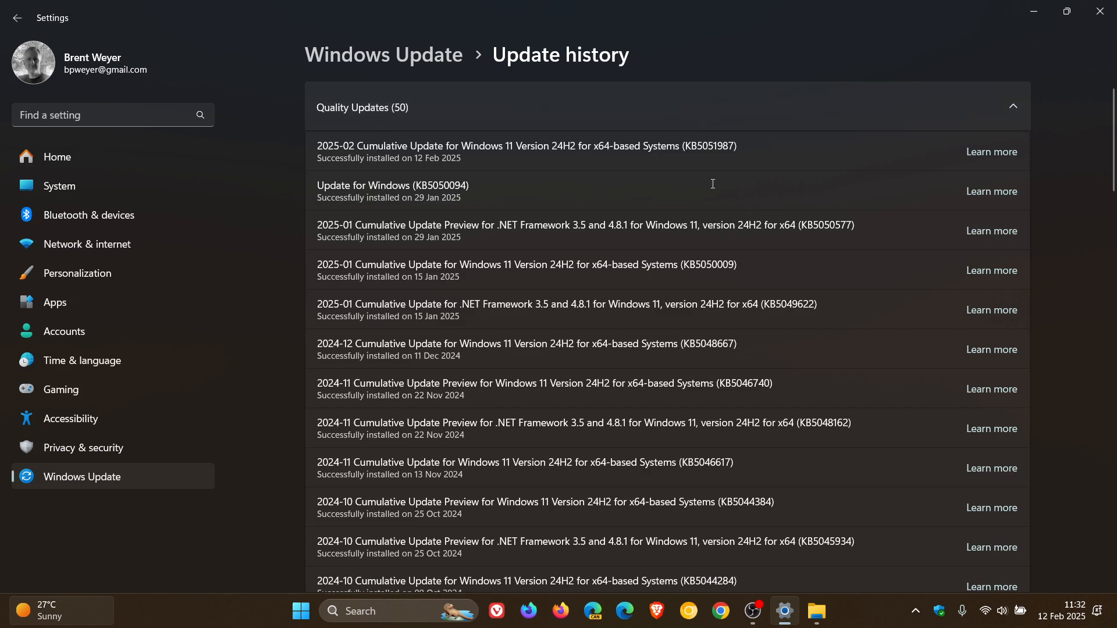
pyautogui.moveTo(800, 159)
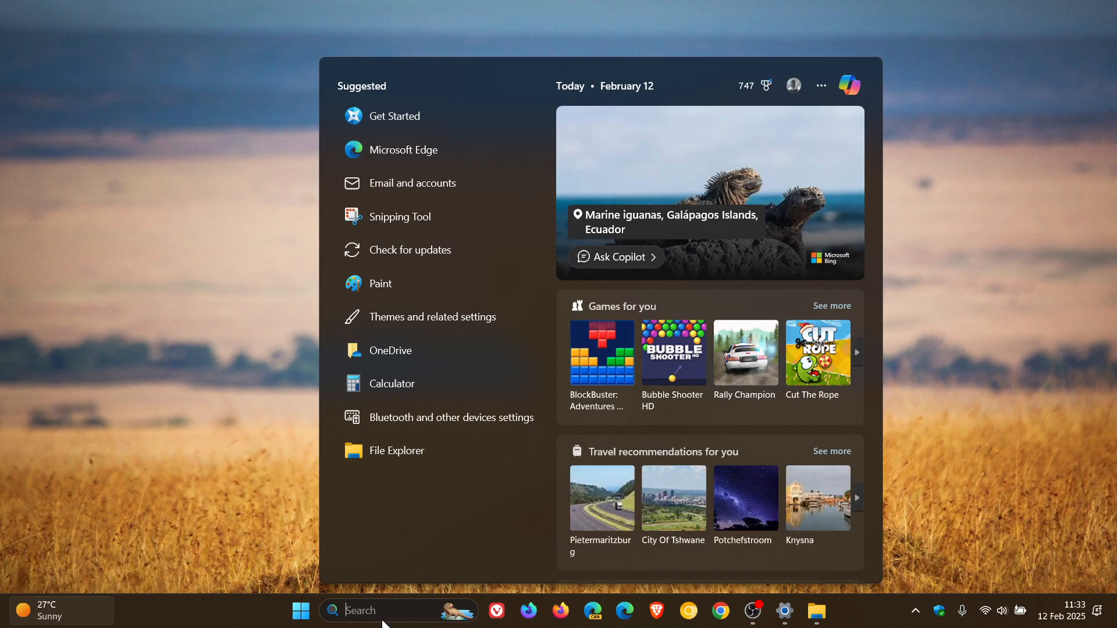
# Step: Run winver from Search to read OS Build 26100.3194 and dismiss About Windows
pyautogui.write('win32kbase')
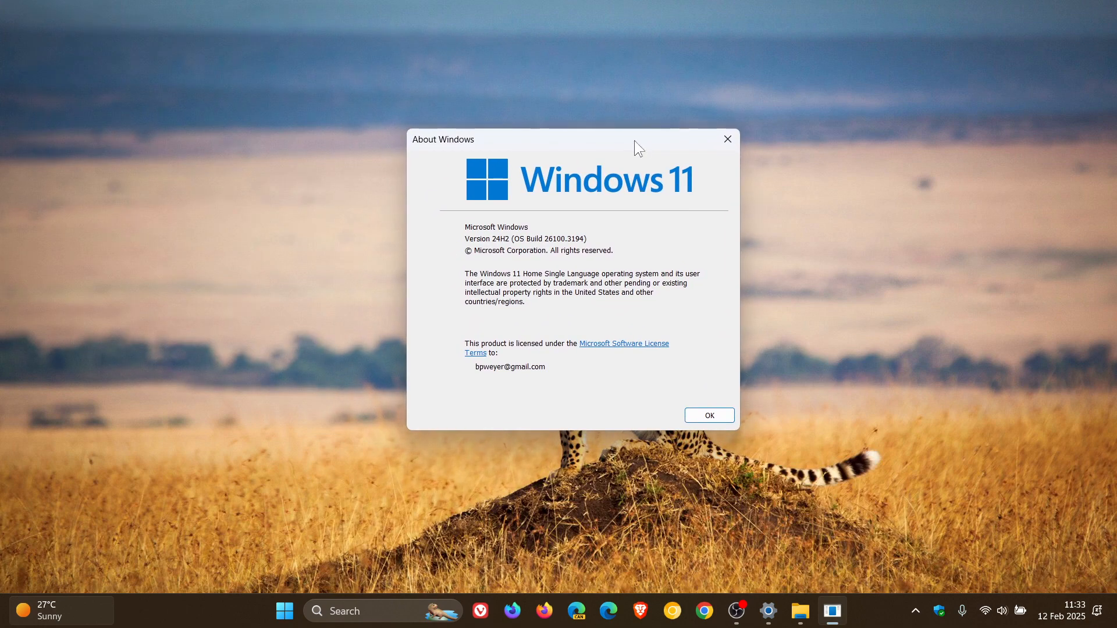
pyautogui.moveTo(633, 251)
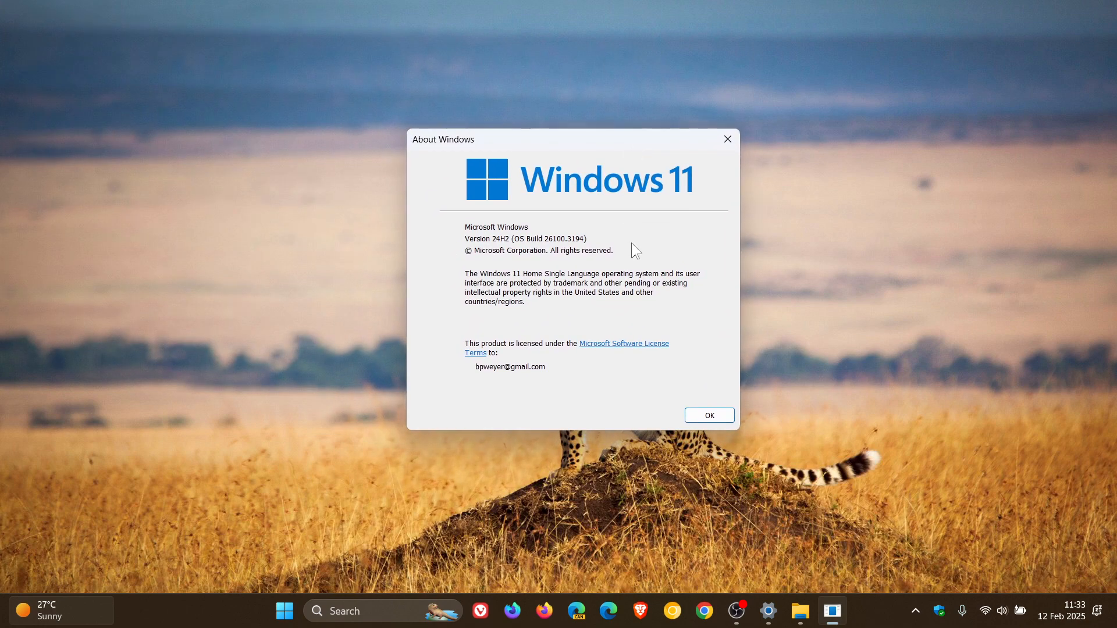
pyautogui.moveTo(552, 253)
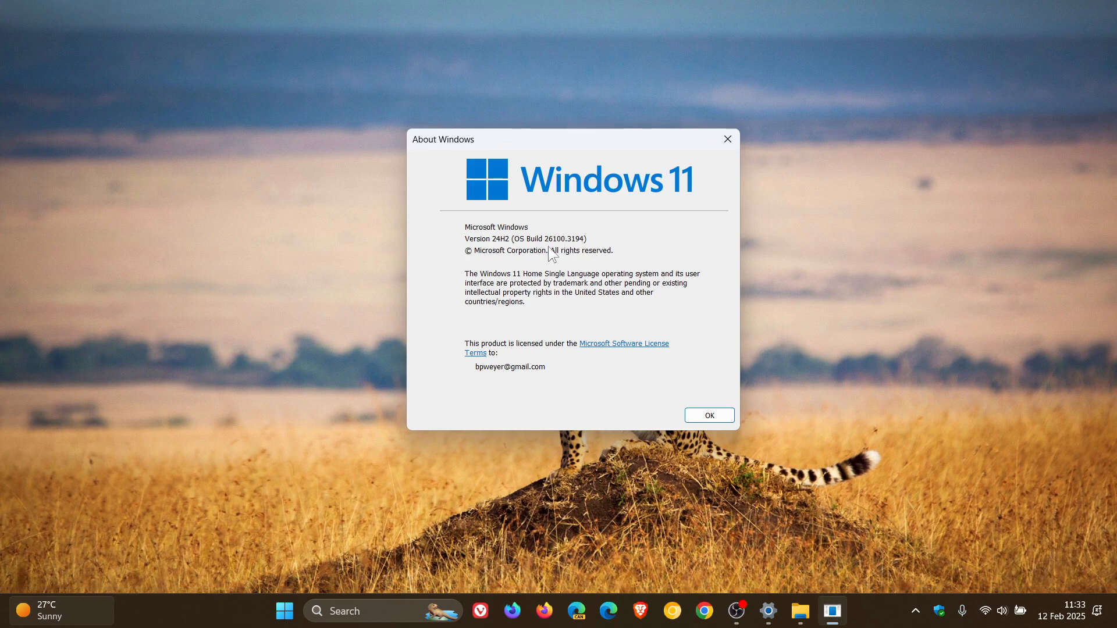
pyautogui.moveTo(565, 257)
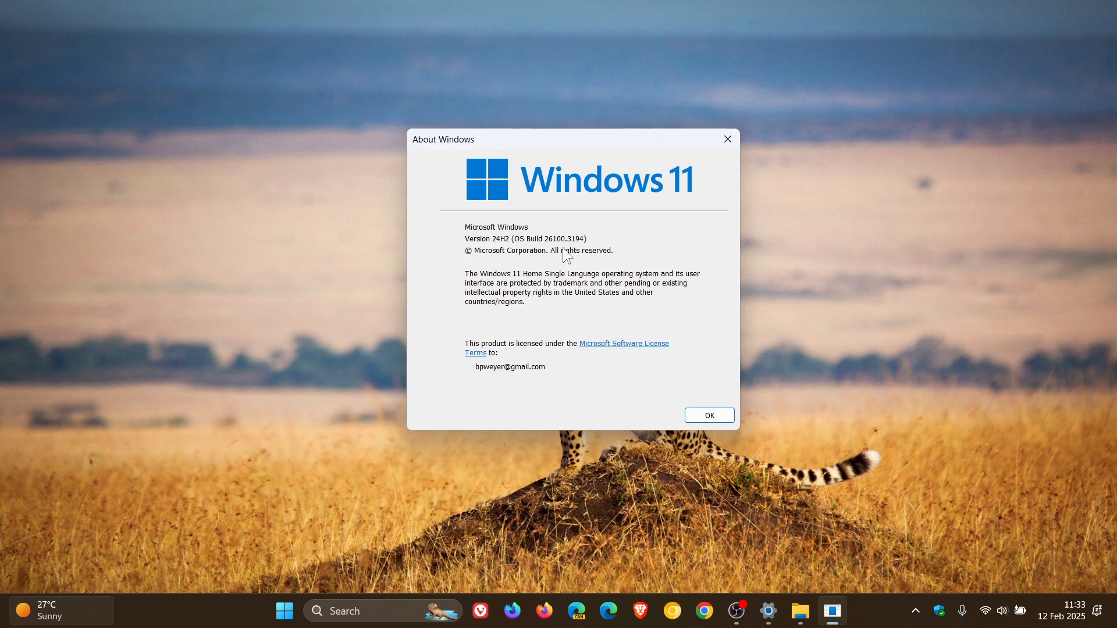
pyautogui.moveTo(682, 370)
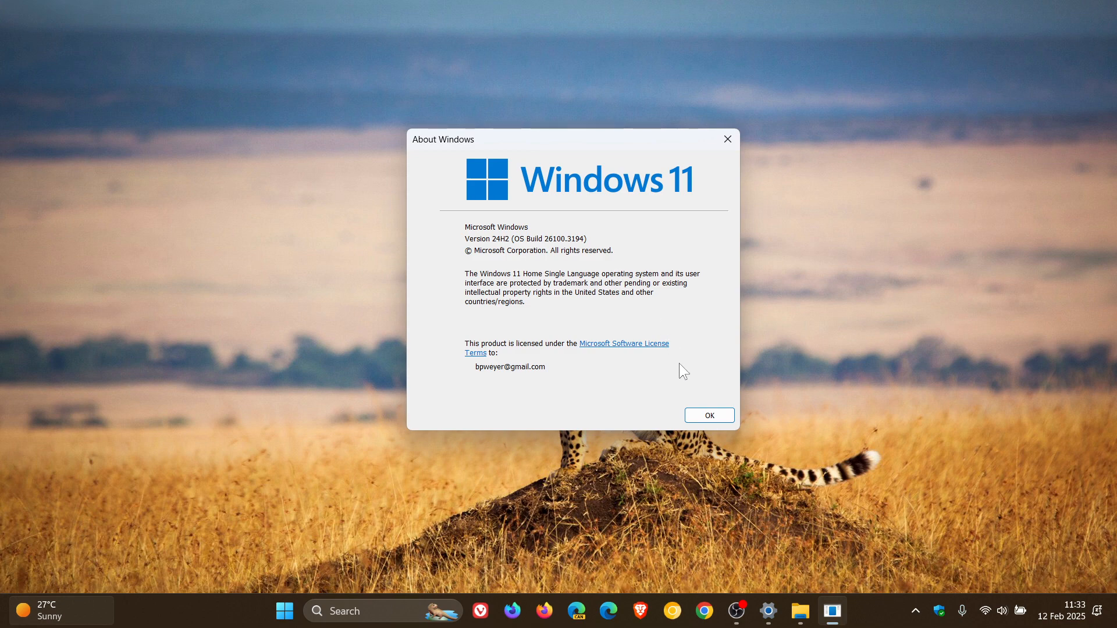
pyautogui.click(708, 414)
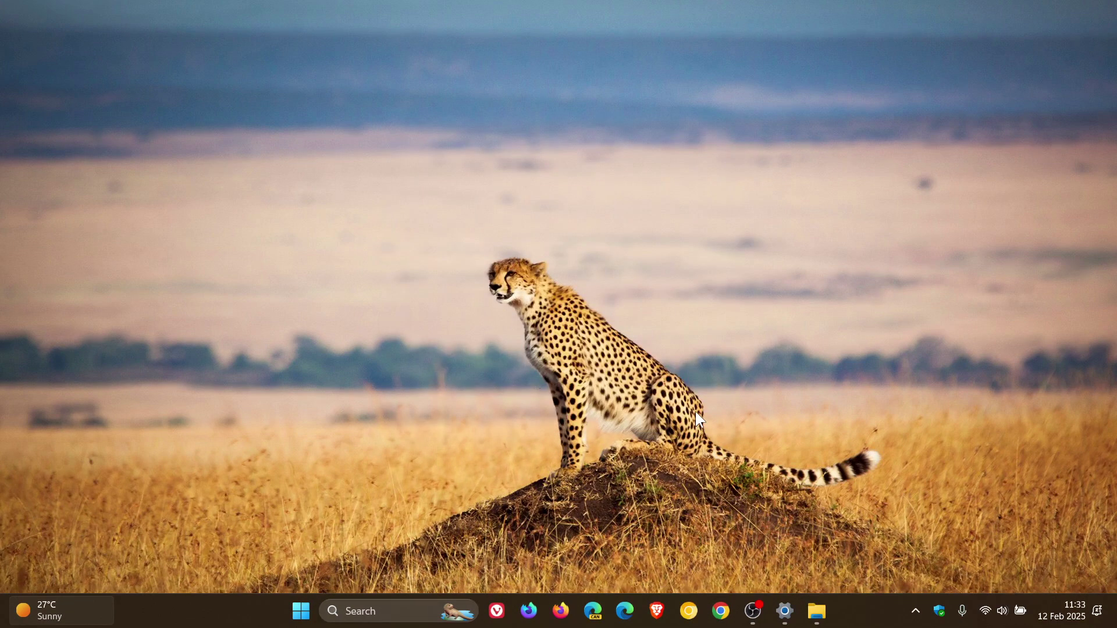
pyautogui.moveTo(709, 423)
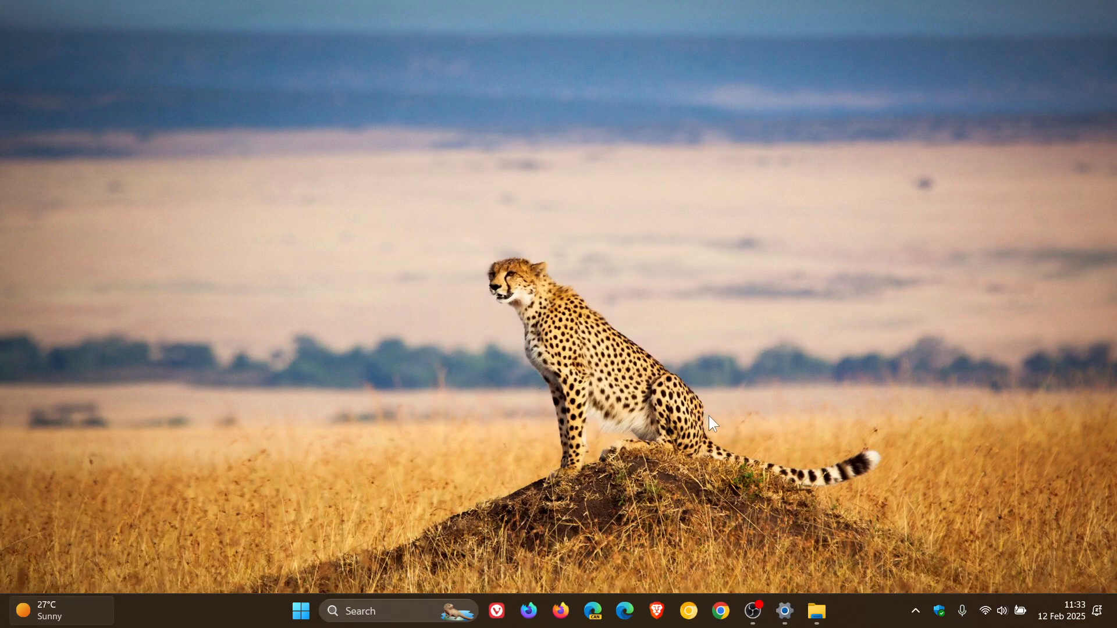